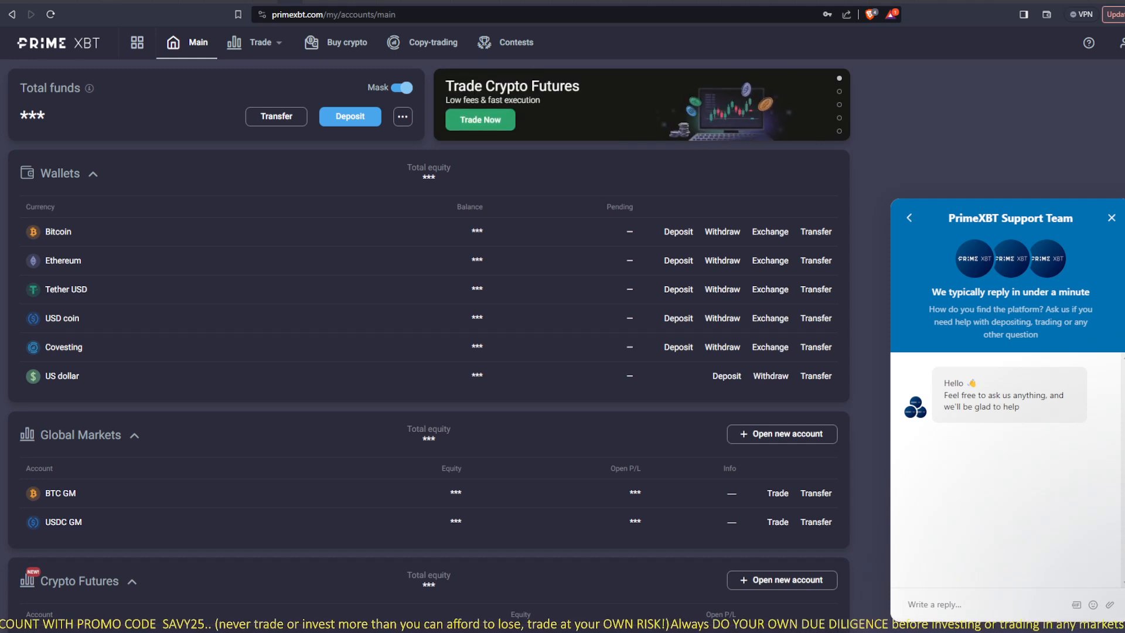
Close the PrimeXBT Support Team chat panel, returning to the accounts dashboard.
left_click(1110, 217)
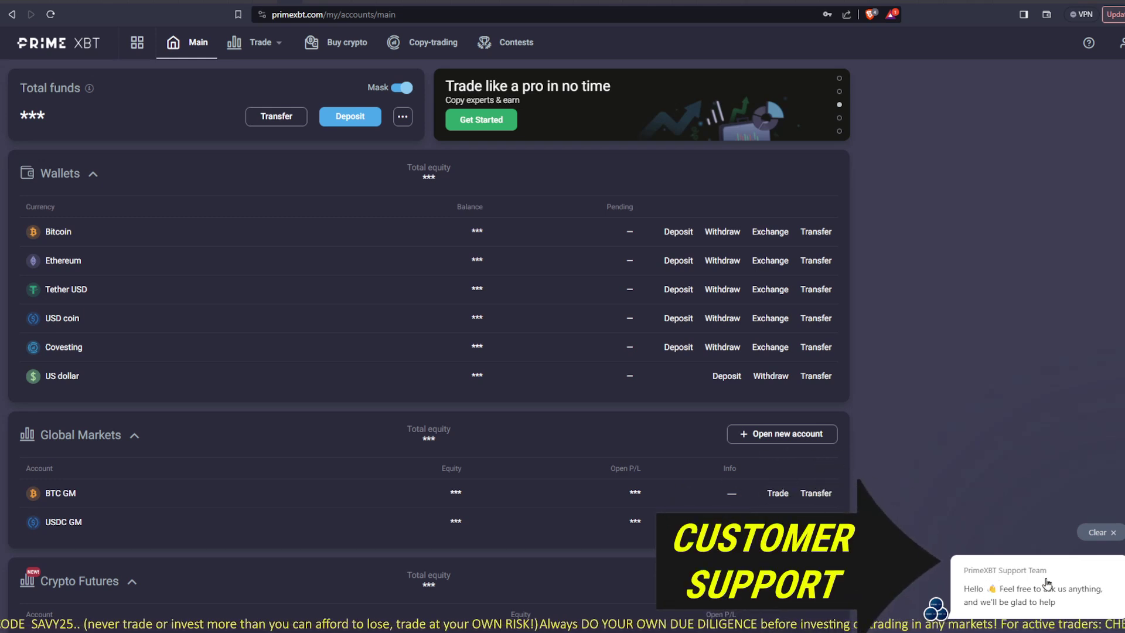
left_click(1047, 580)
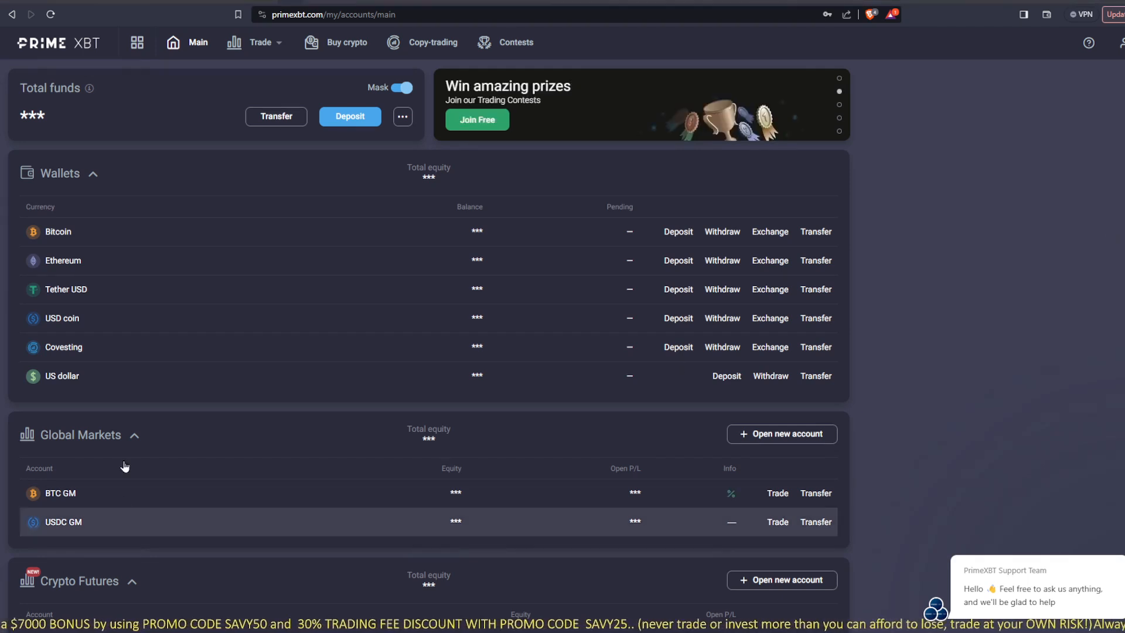
Go from the apps grid to the Promo codes page listing Savy25 and Savy50.
left_click(135, 43)
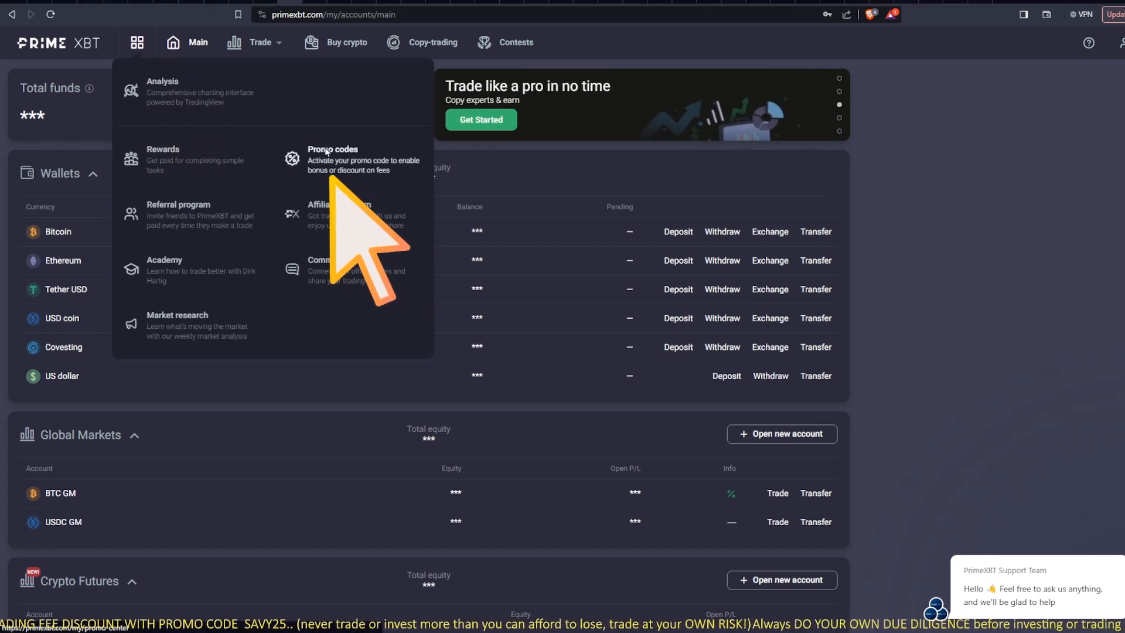
left_click(333, 149)
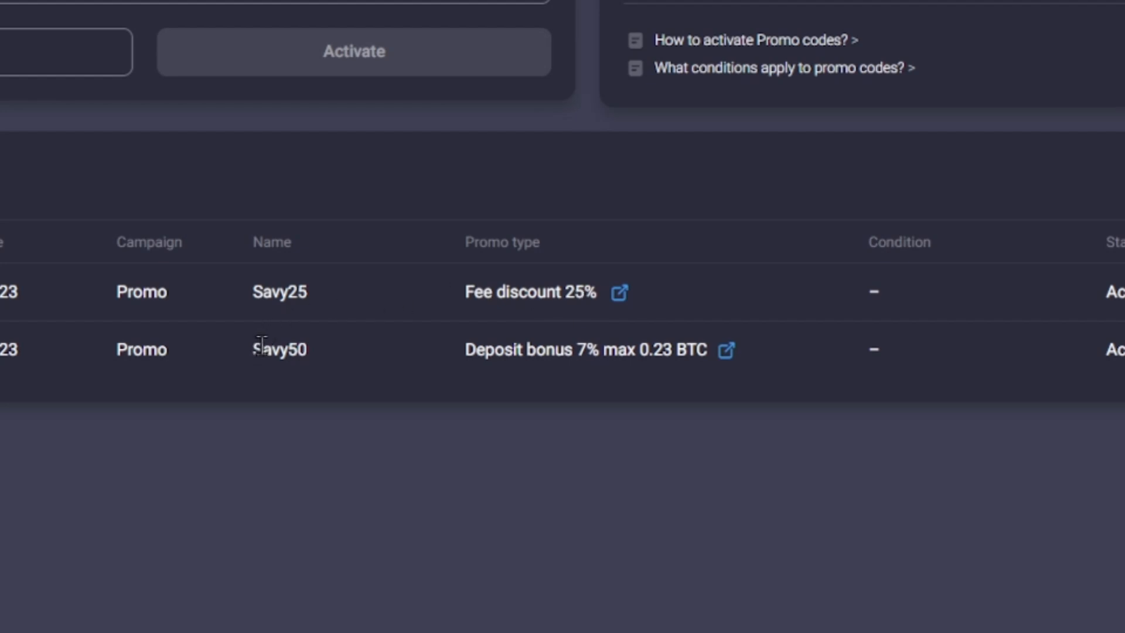
mouse_move(555, 358)
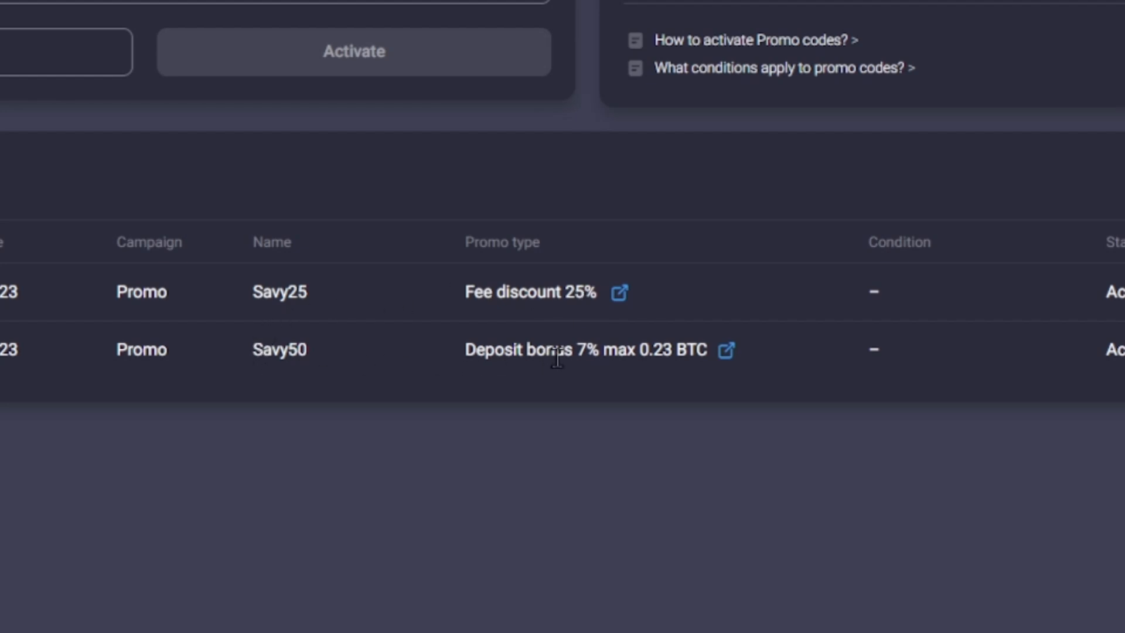
mouse_move(624, 350)
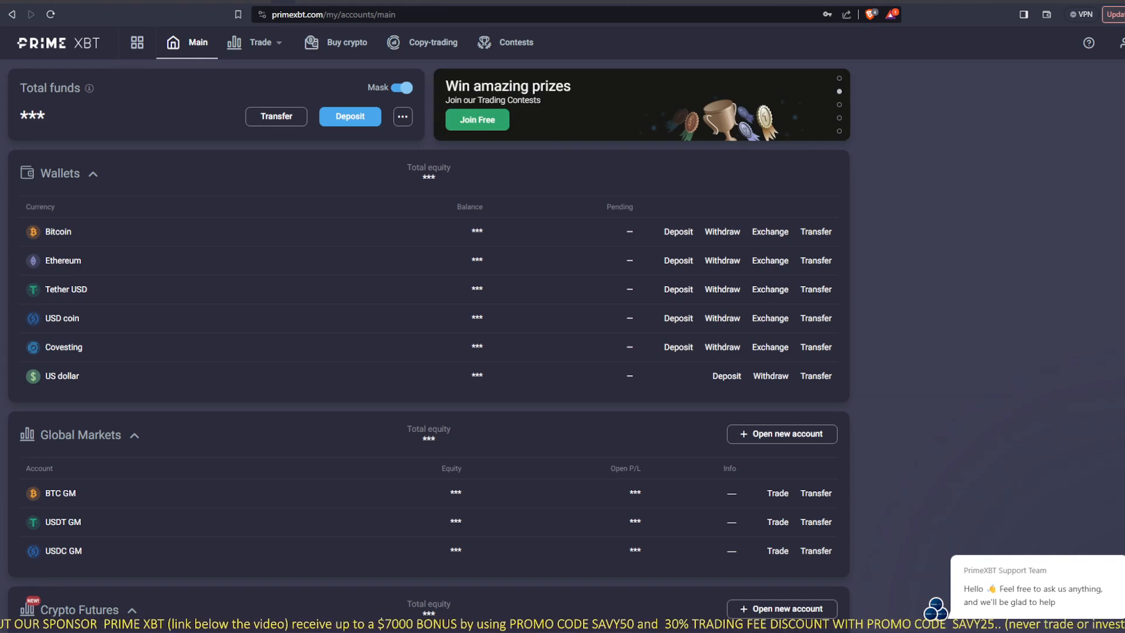
Open the BTC/USDT trading terminal from the futures account's Trade button.
left_click(261, 42)
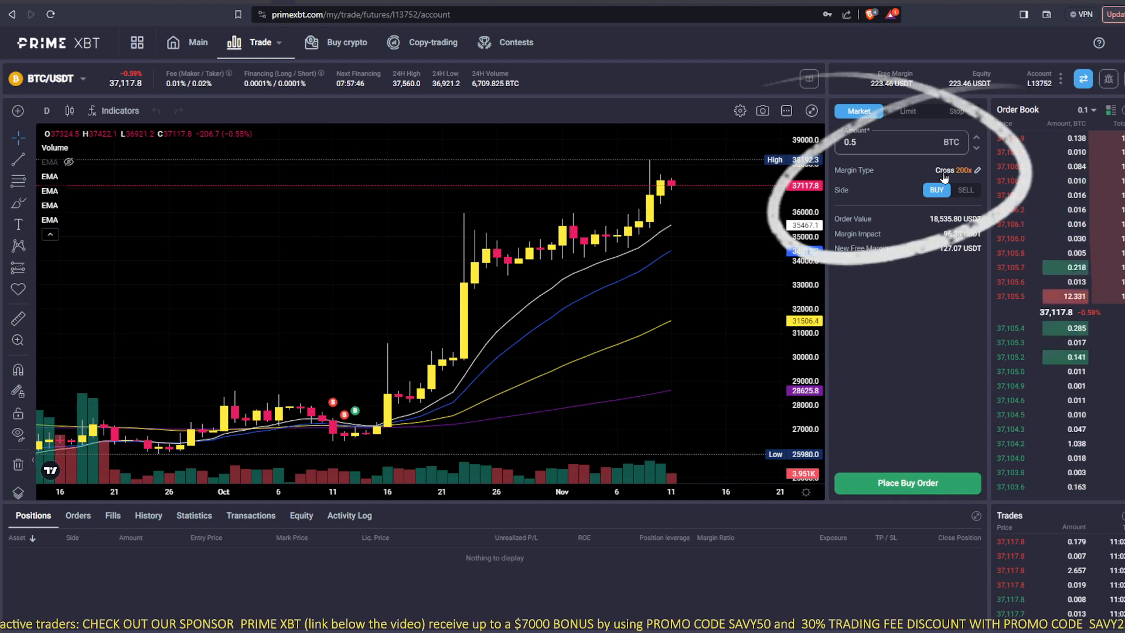
Open Margin Edit from the Cross 200x pencil under Margin Type.
left_click(977, 170)
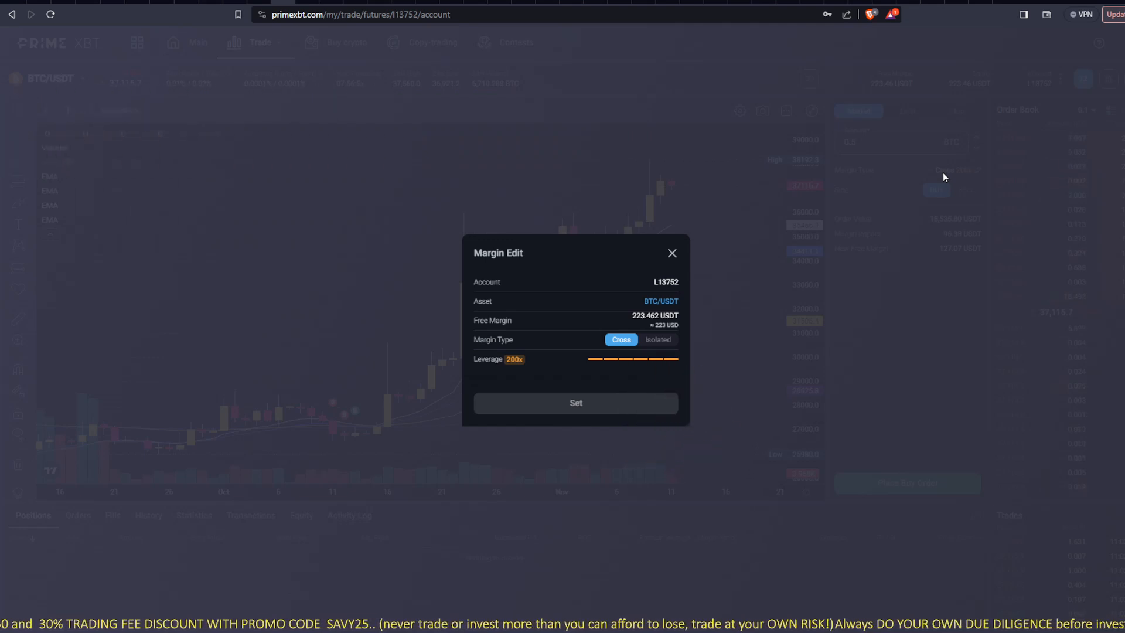
mouse_move(620, 239)
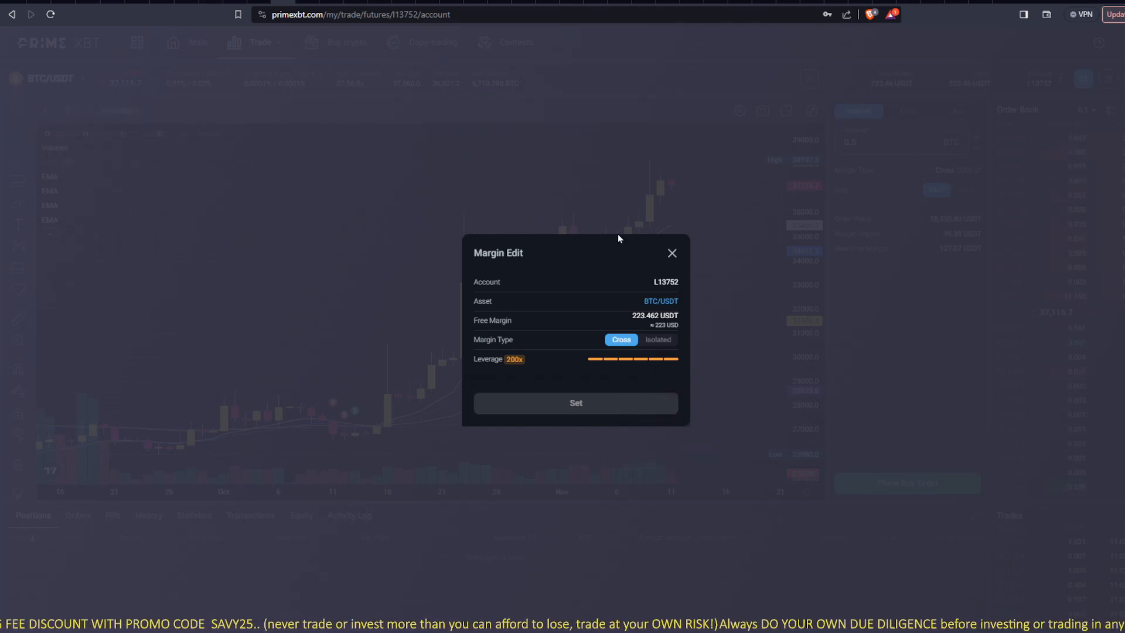
Switch margin to Isolated at 50x leverage, then close Margin Edit without applying.
left_click(658, 340)
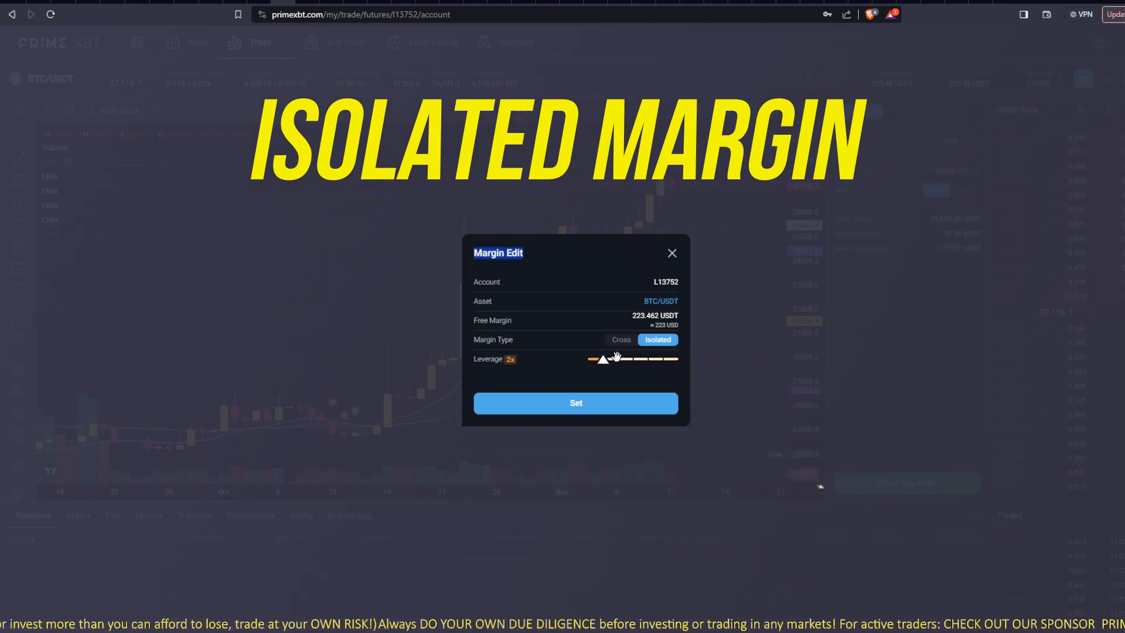
left_click_drag(601, 358, 675, 359)
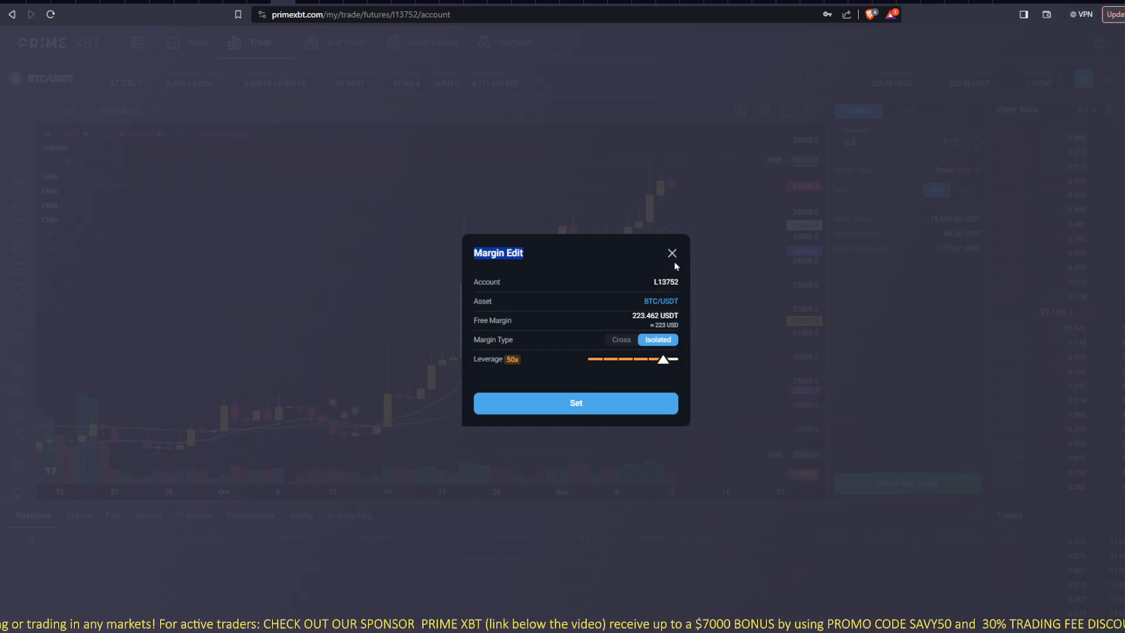
left_click(671, 253)
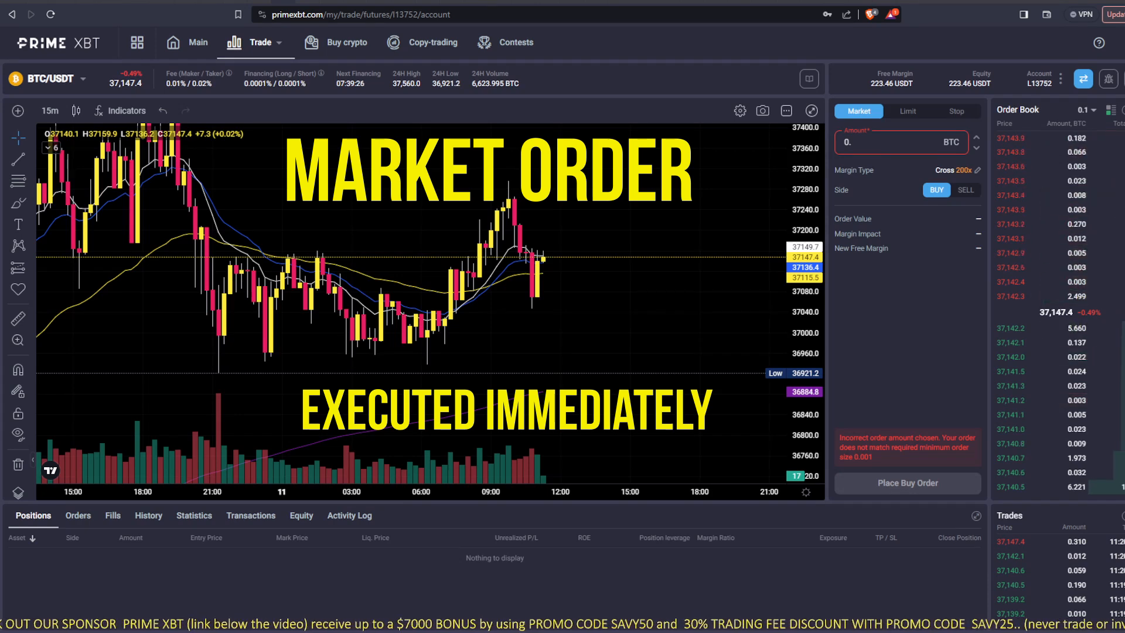
mouse_move(612, 290)
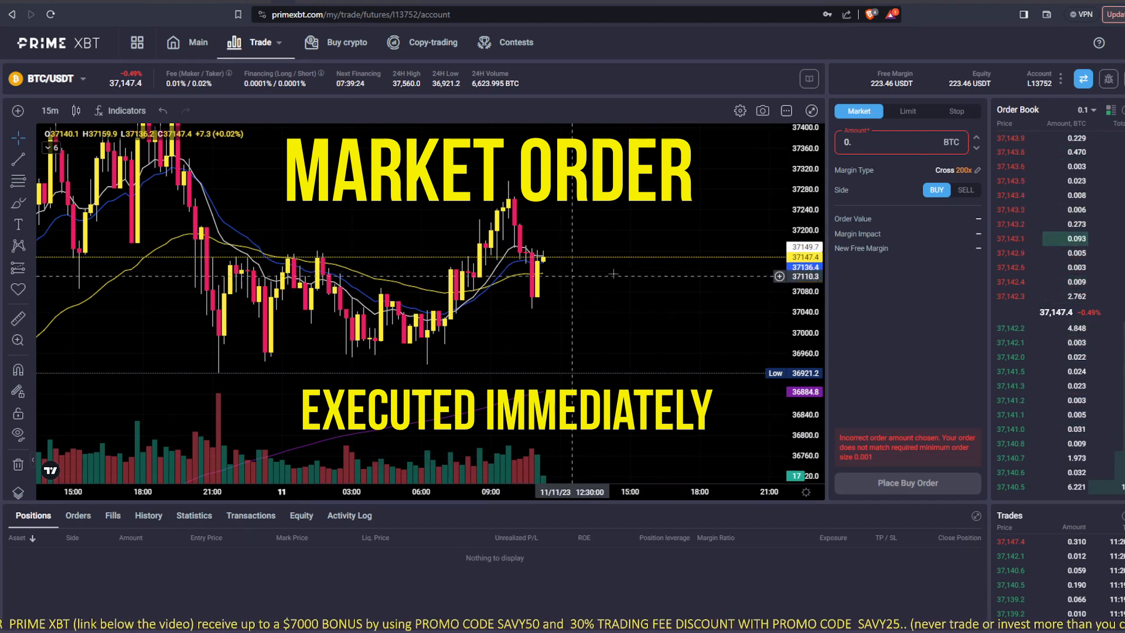
Enter a 0.1 BTC amount on the Market tab and switch the order to SELL.
left_click(871, 142)
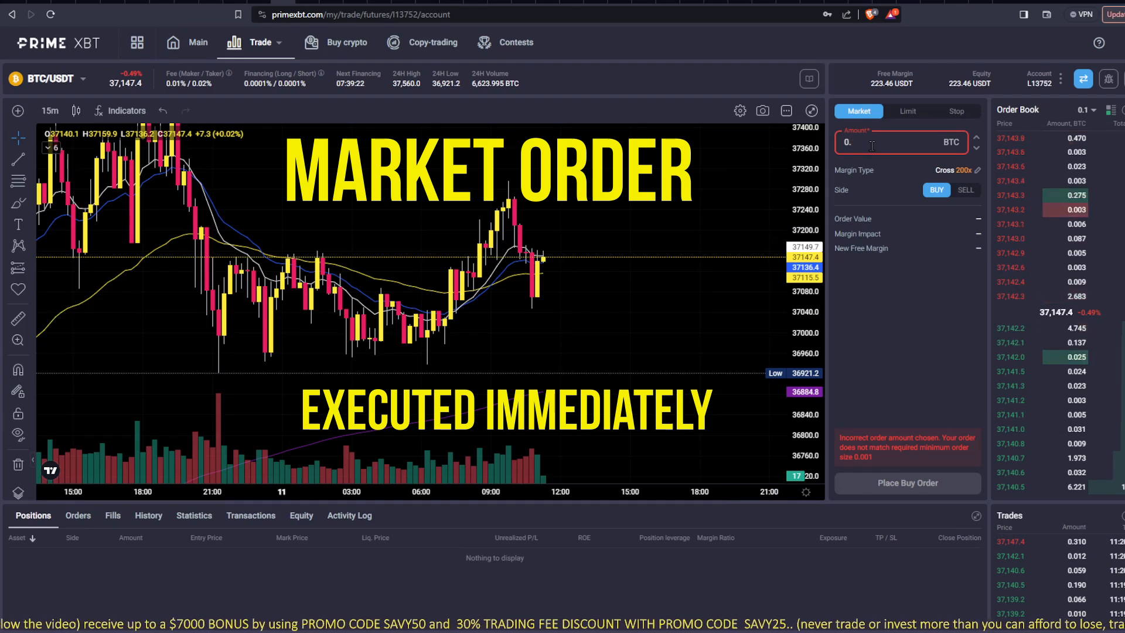
type("0.1")
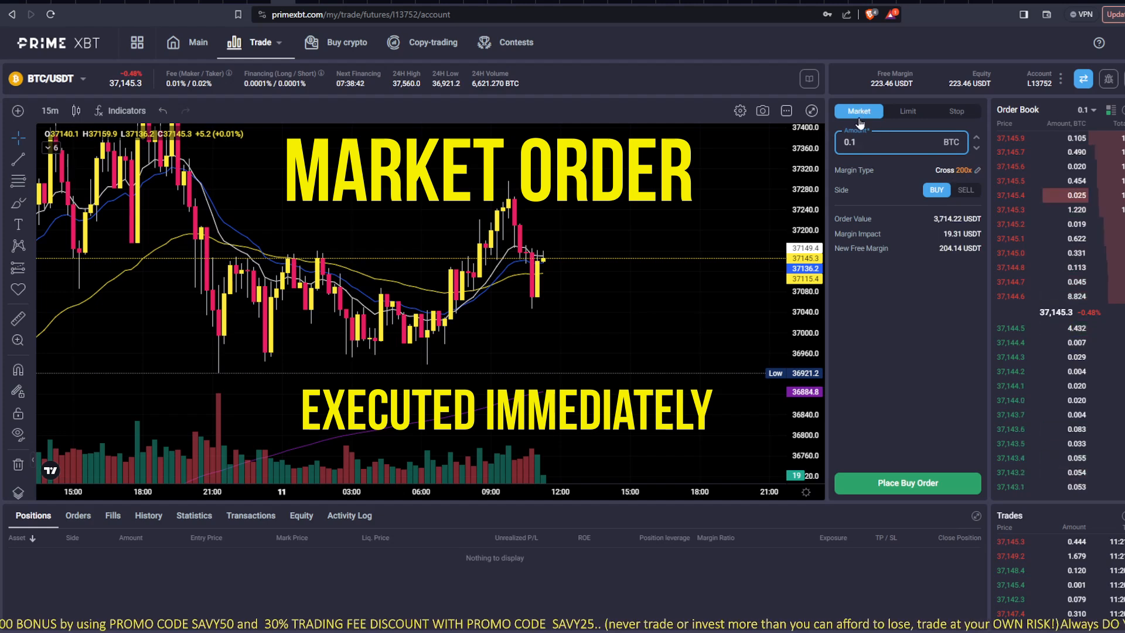
left_click(964, 190)
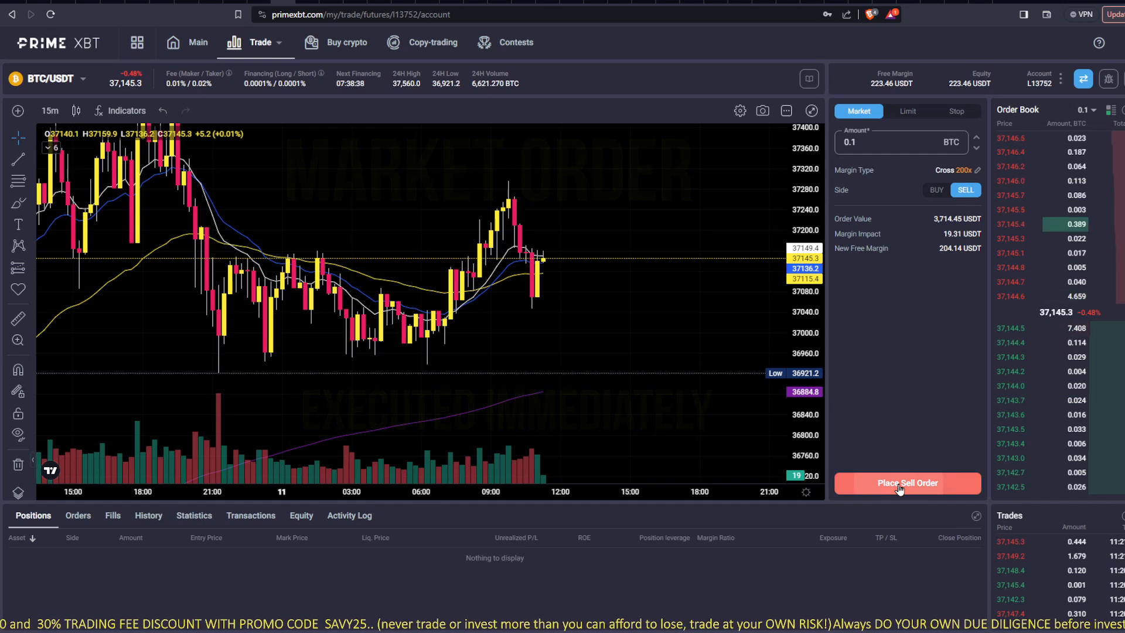
Place the 0.1 BTC market sell, confirming it in the Place Market Order dialog.
left_click(907, 482)
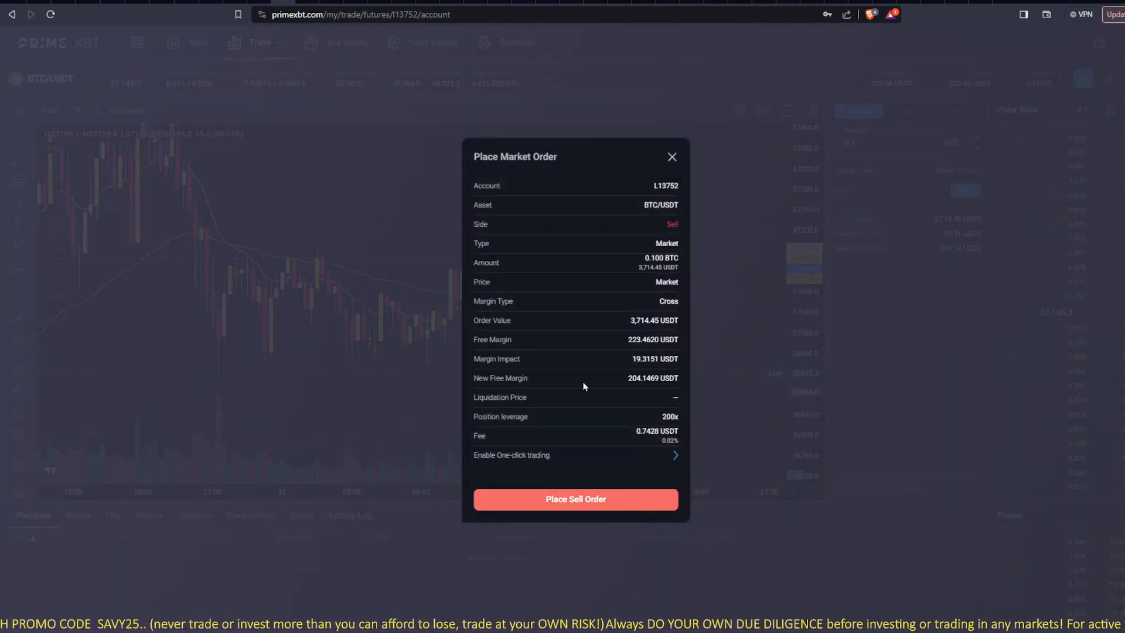
mouse_move(598, 503)
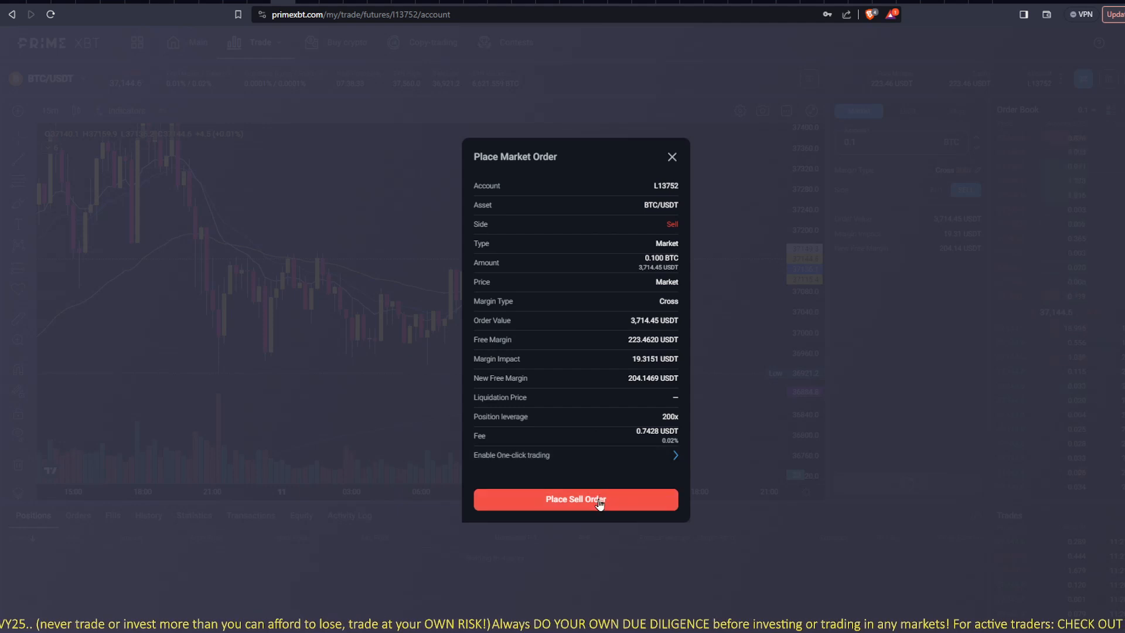
left_click(576, 499)
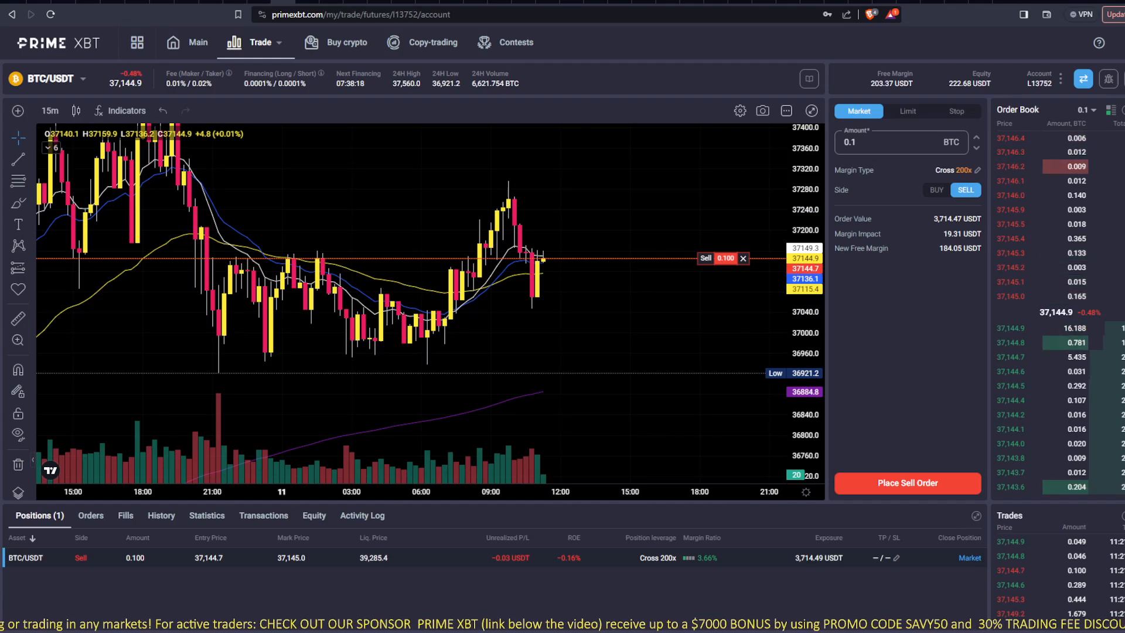
left_click(907, 111)
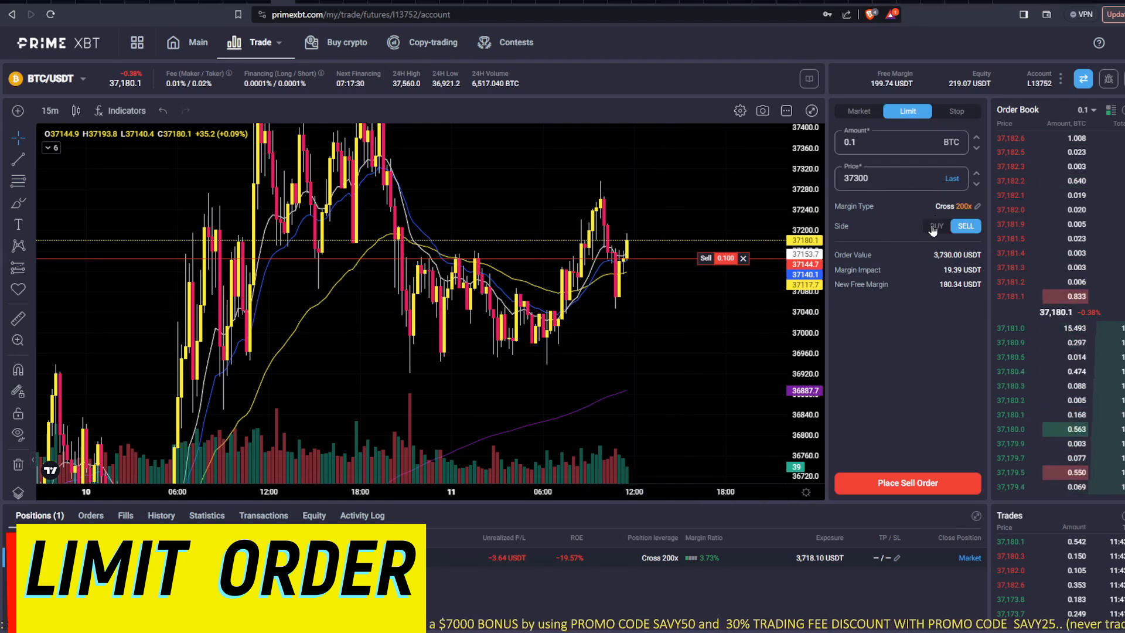
Switch the 37,050 limit order to BUY and bring up its confirmation summary.
left_click(936, 225)
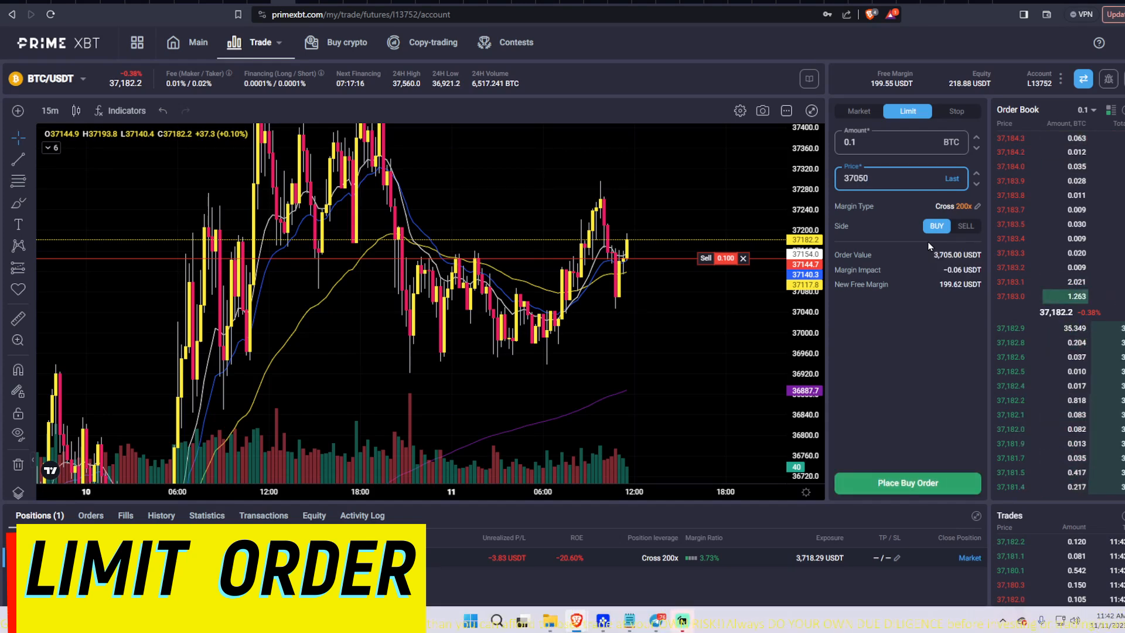
mouse_move(646, 312)
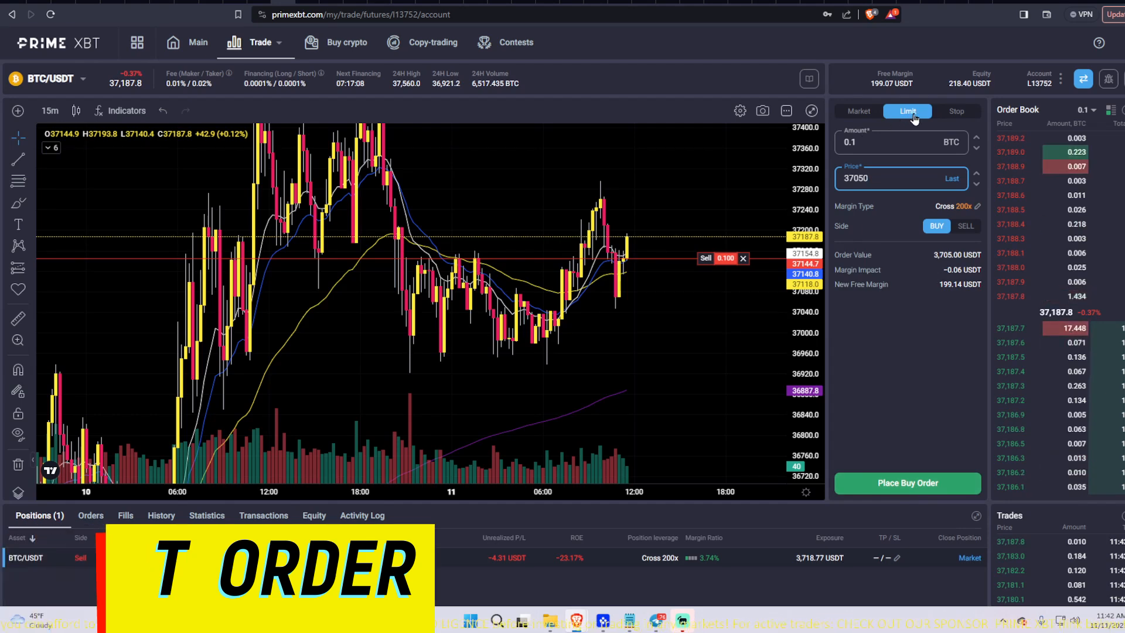
left_click(907, 483)
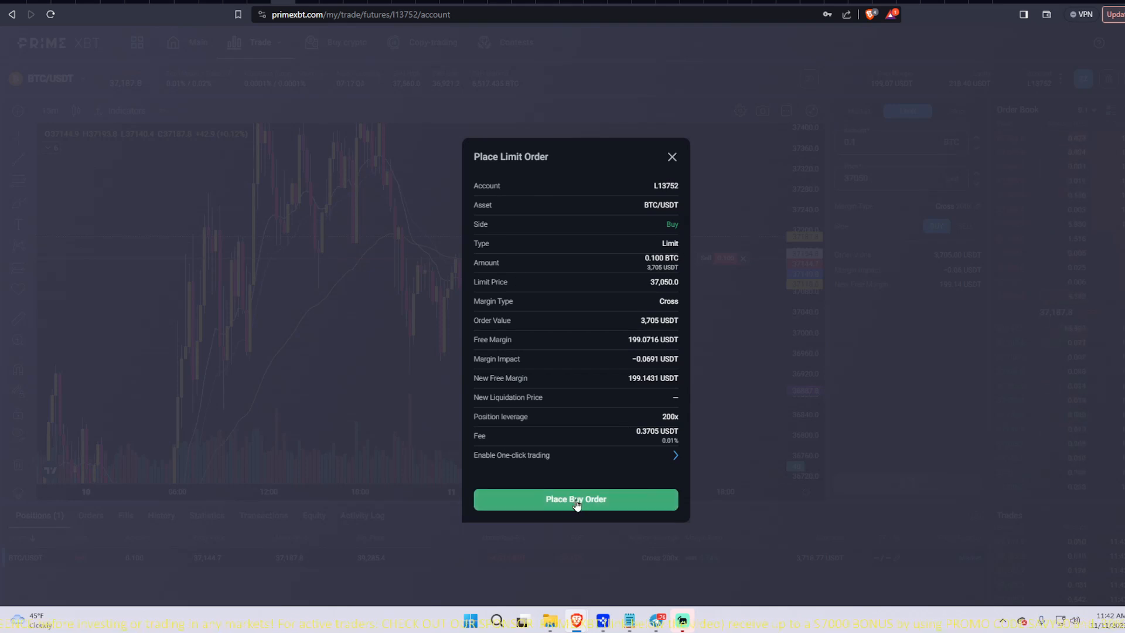
Confirm Place Buy Order for the 0.1 BTC limit buy at 37,050.
left_click(576, 499)
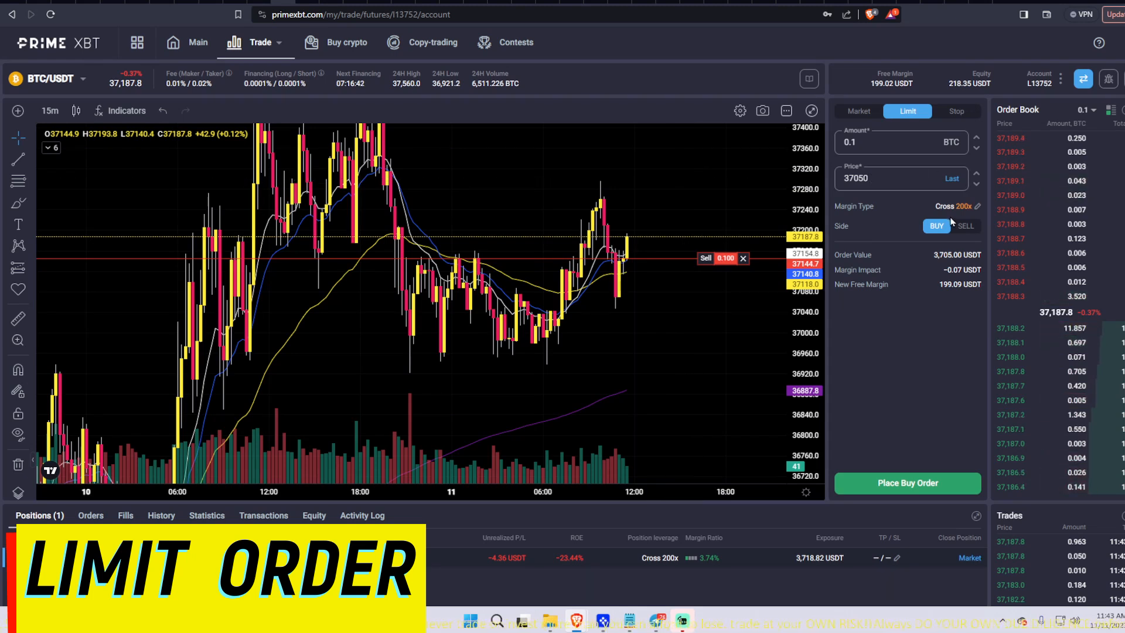
Enter a 0.1 BTC limit sell at 37,296, review its summary, and close it unplaced.
left_click(965, 226)
type("3")
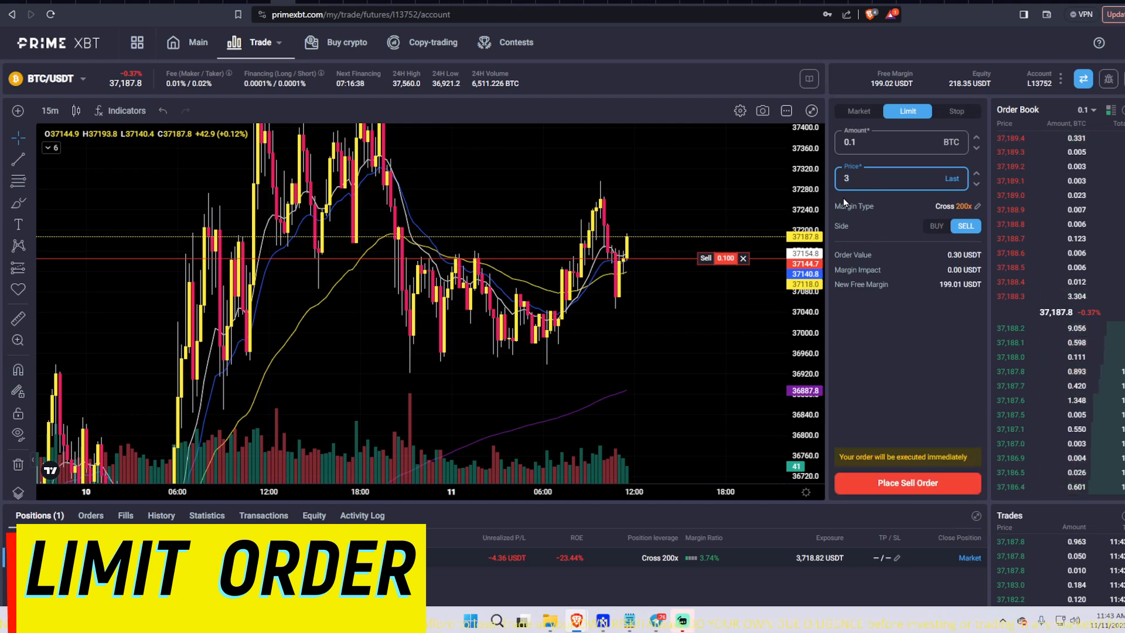
type("7296")
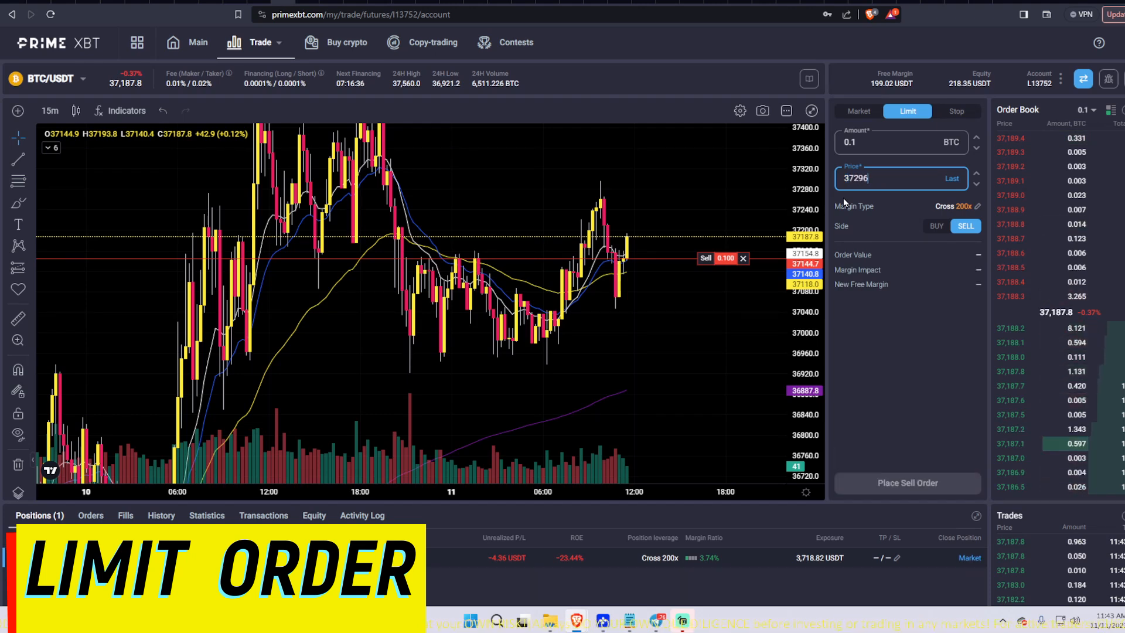
left_click(907, 483)
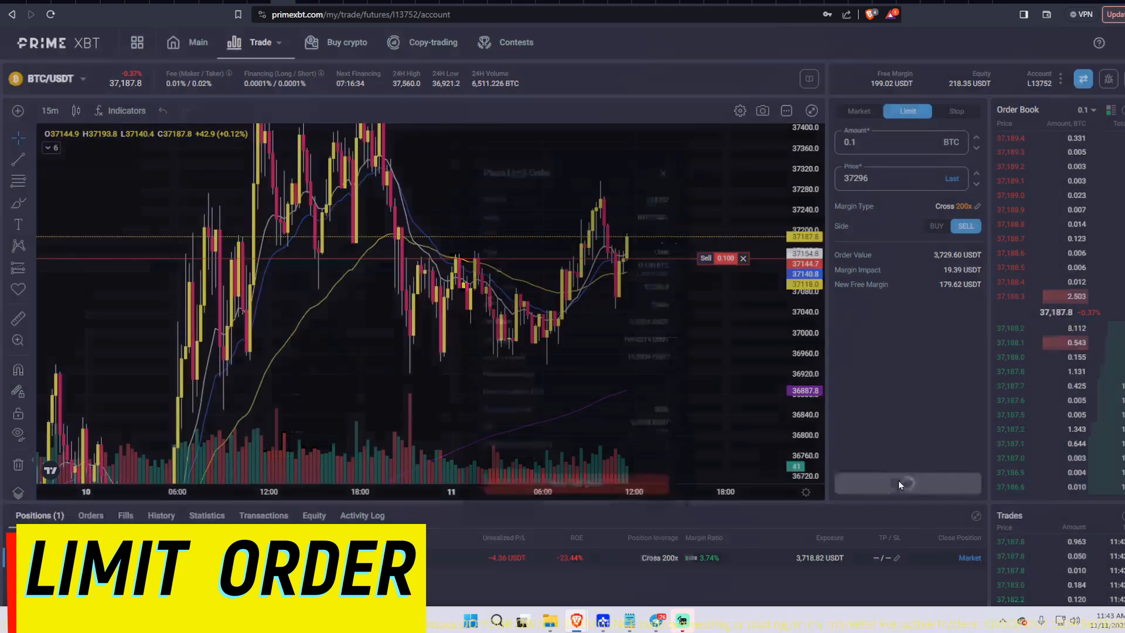
left_click(964, 225)
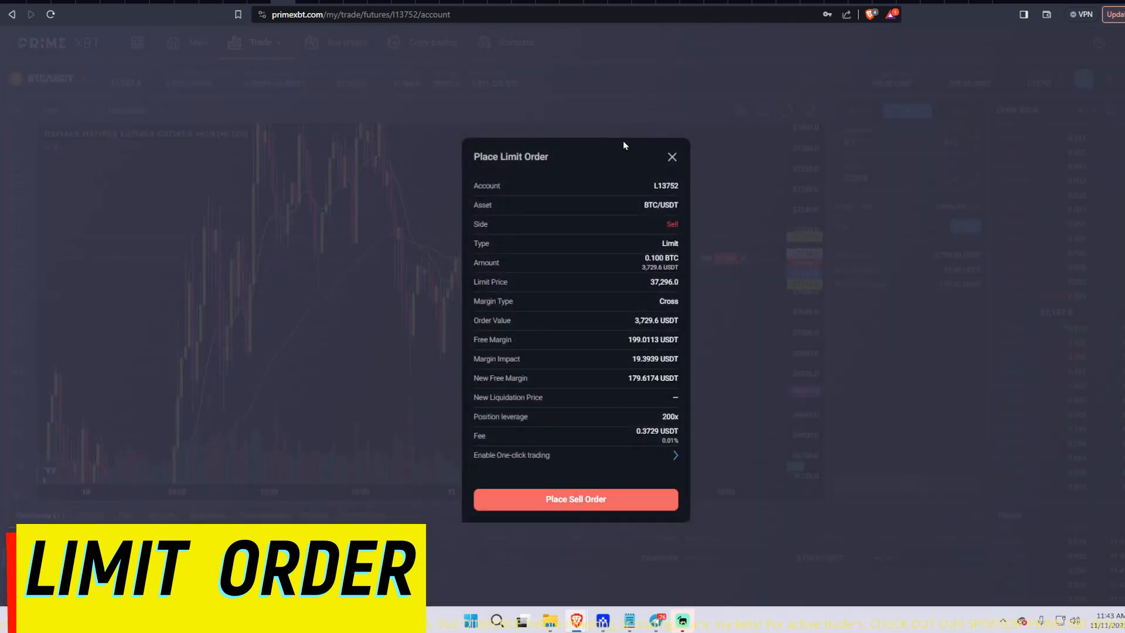
mouse_move(565, 481)
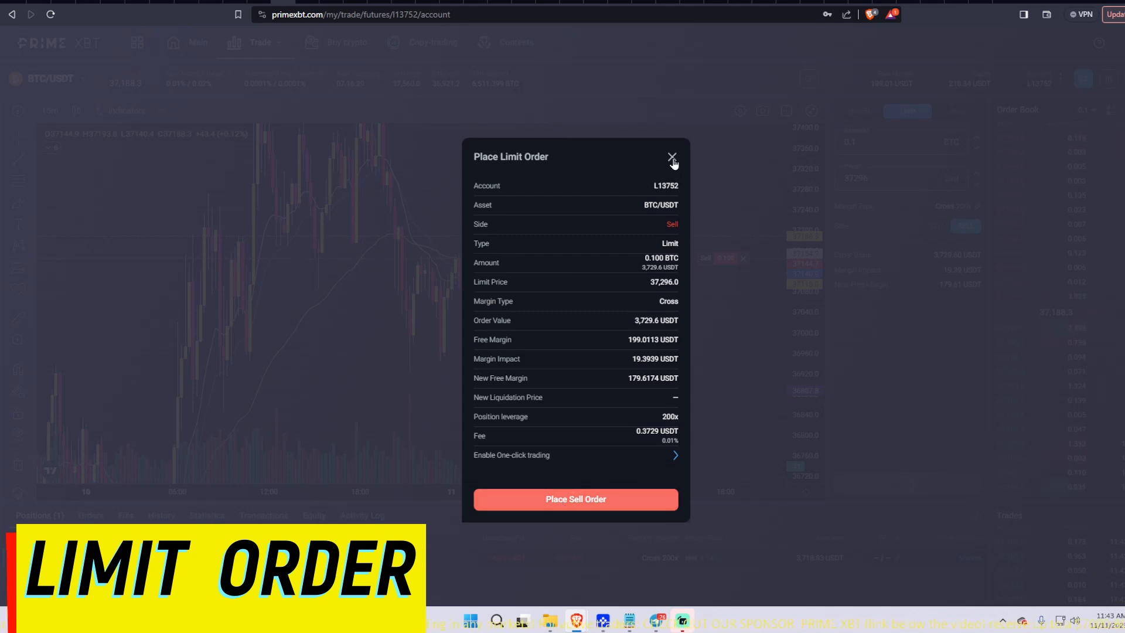
left_click(671, 155)
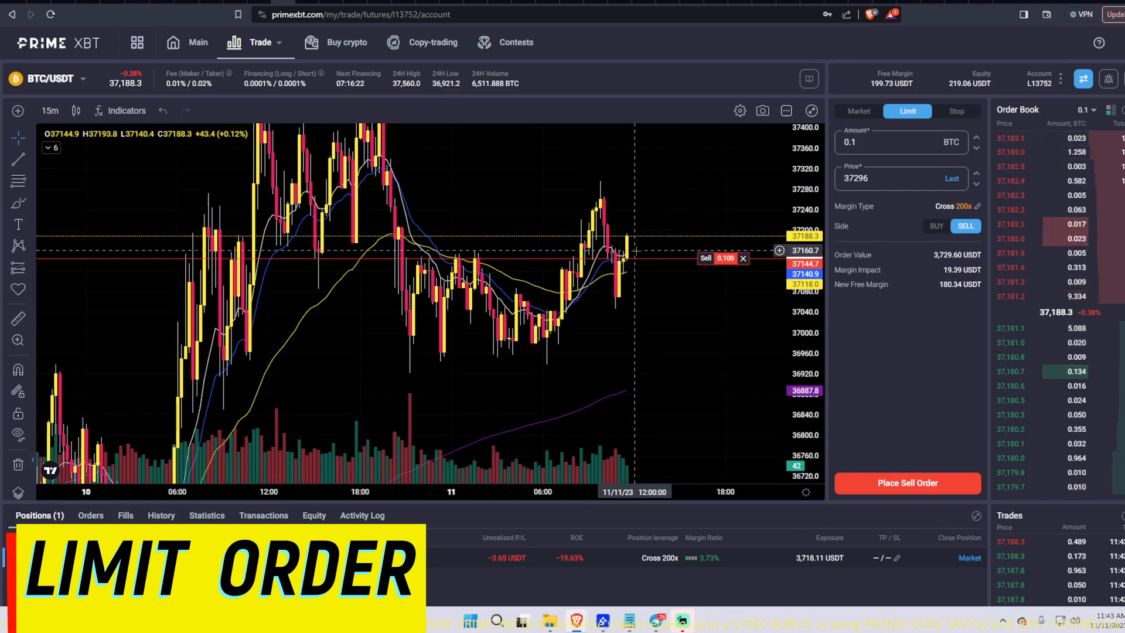
mouse_move(658, 309)
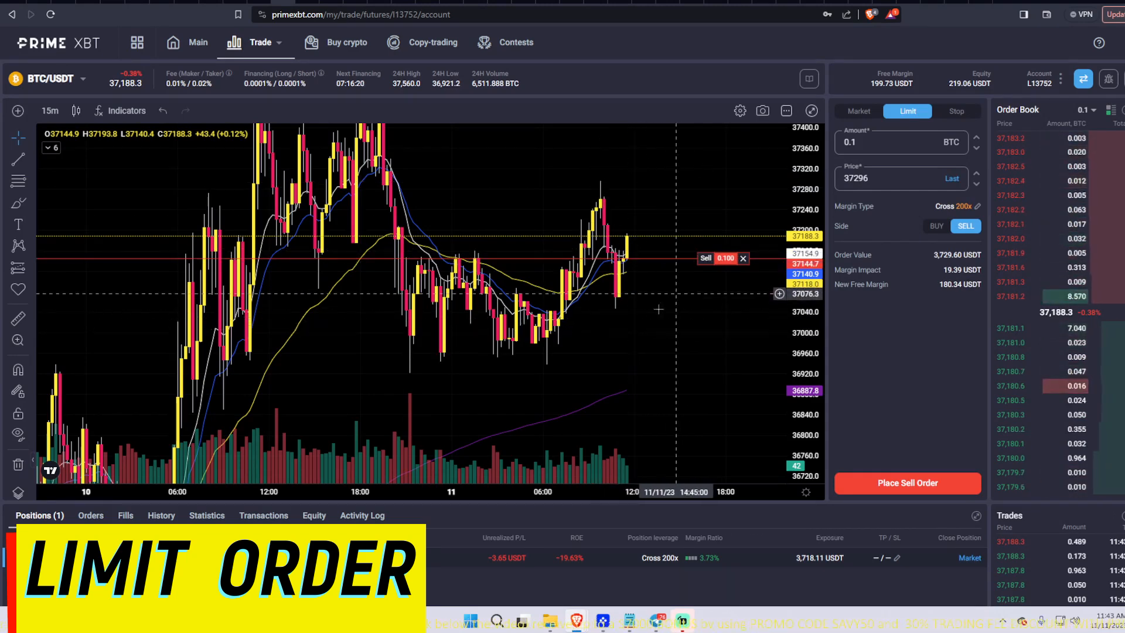
mouse_move(680, 317)
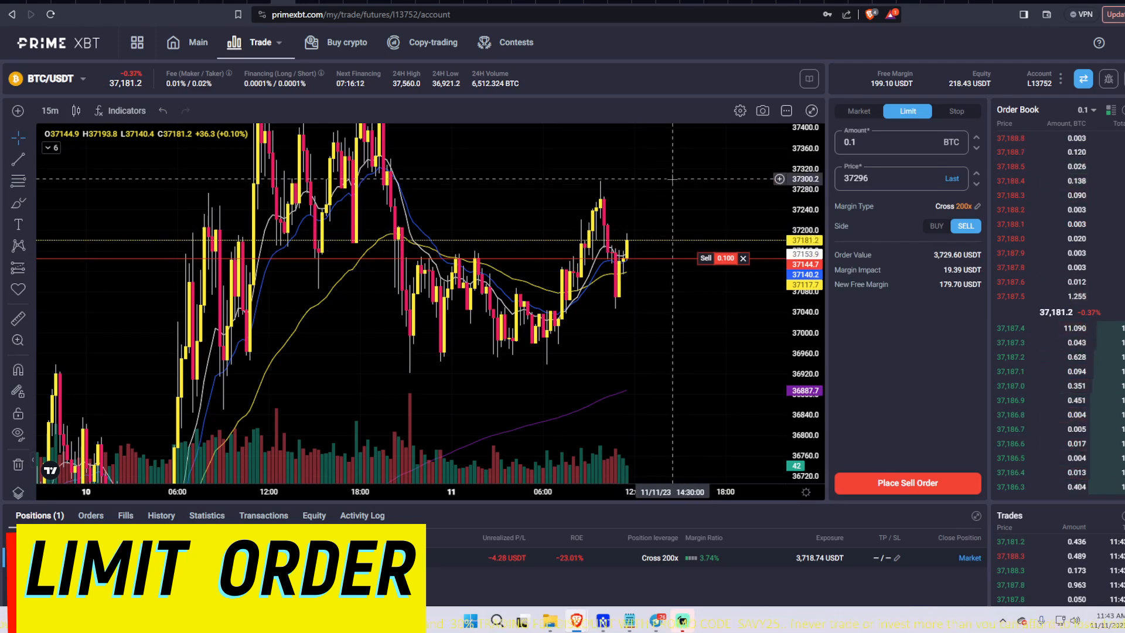
mouse_move(644, 309)
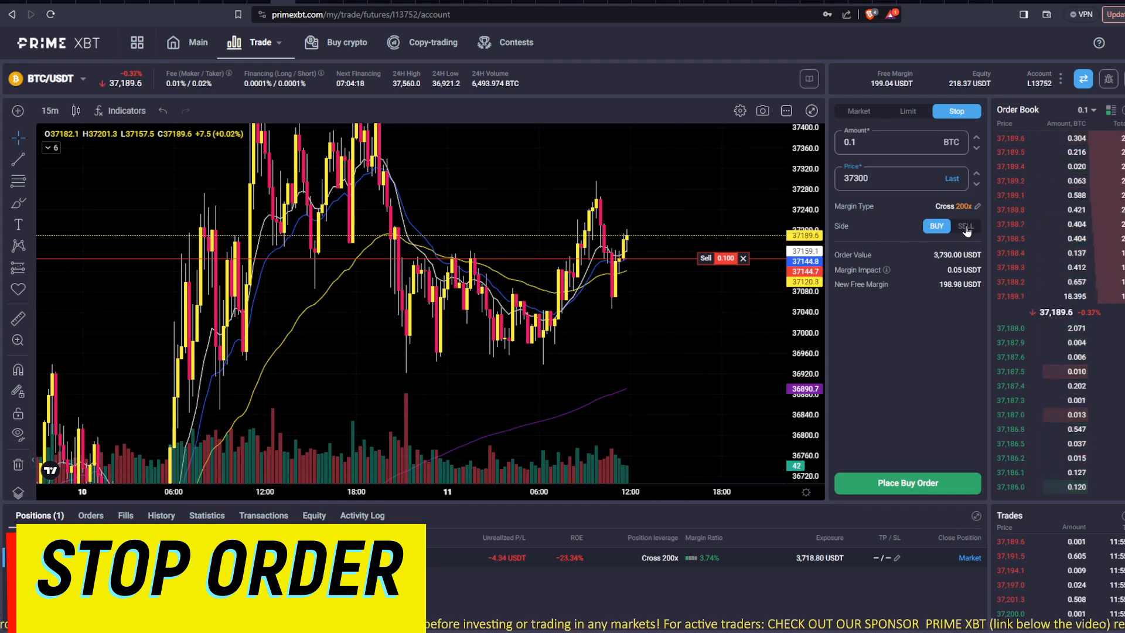
Switch the 0.1 BTC stop order to sell at 37,050 and submit it for confirmation.
left_click(965, 226)
type("37050")
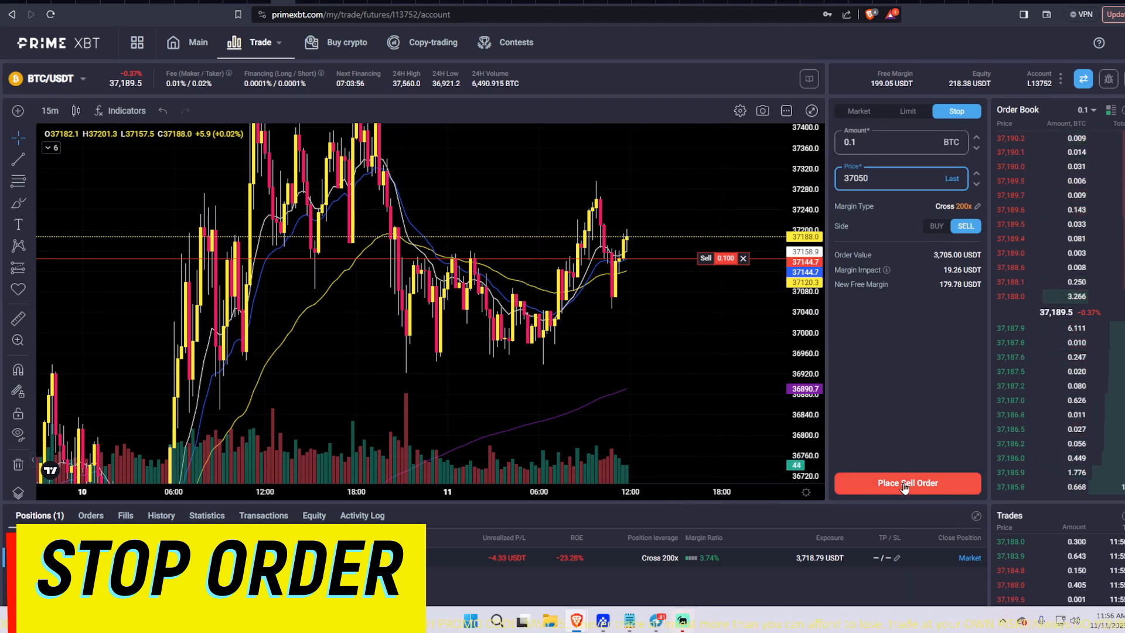
left_click(908, 483)
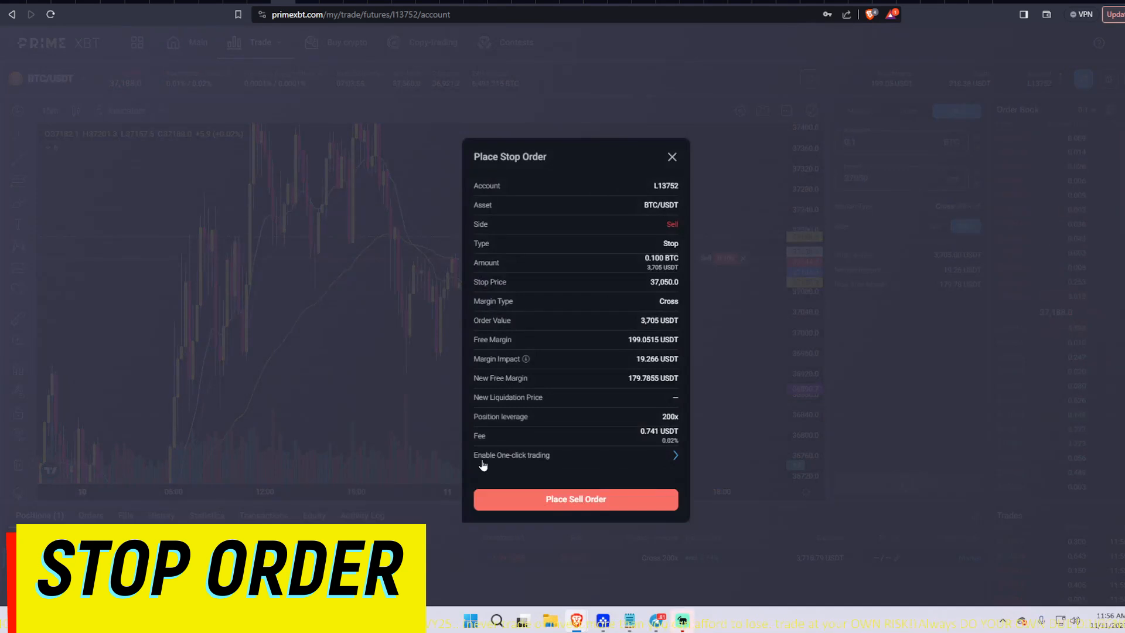
mouse_move(567, 441)
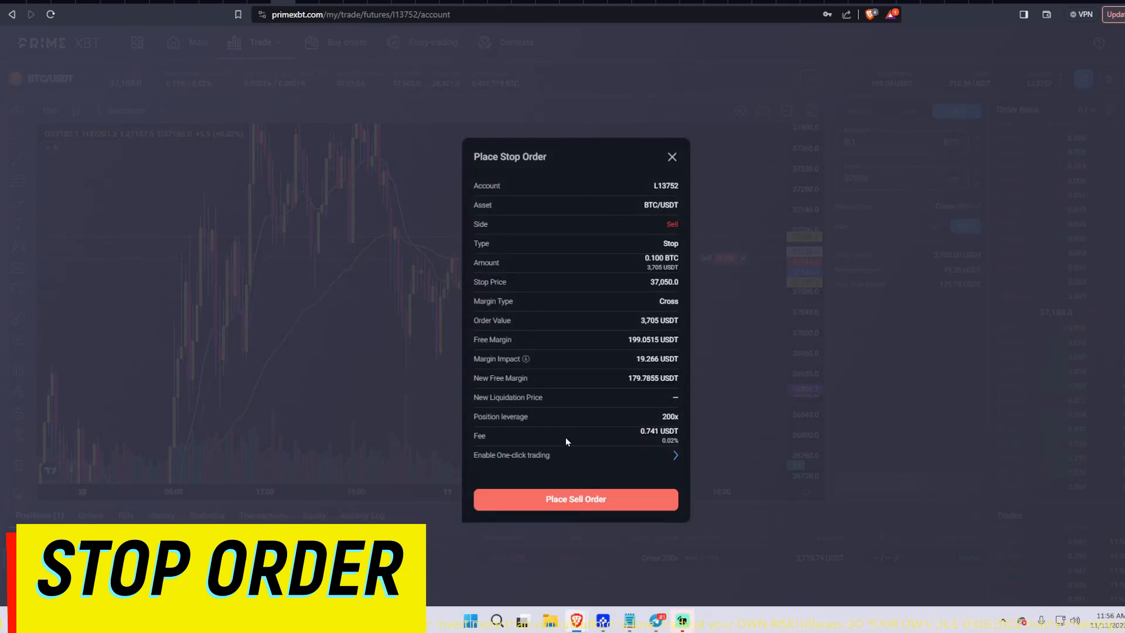
Dismiss the Place Stop Order summary, leaving the stop sell unplaced.
left_click(672, 156)
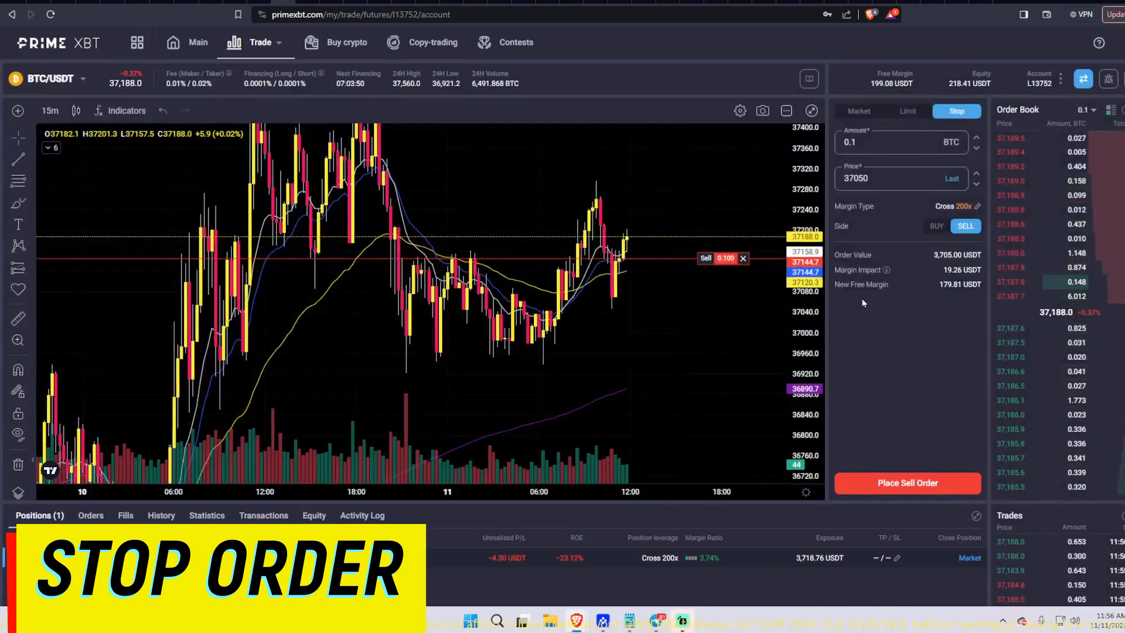
mouse_move(690, 247)
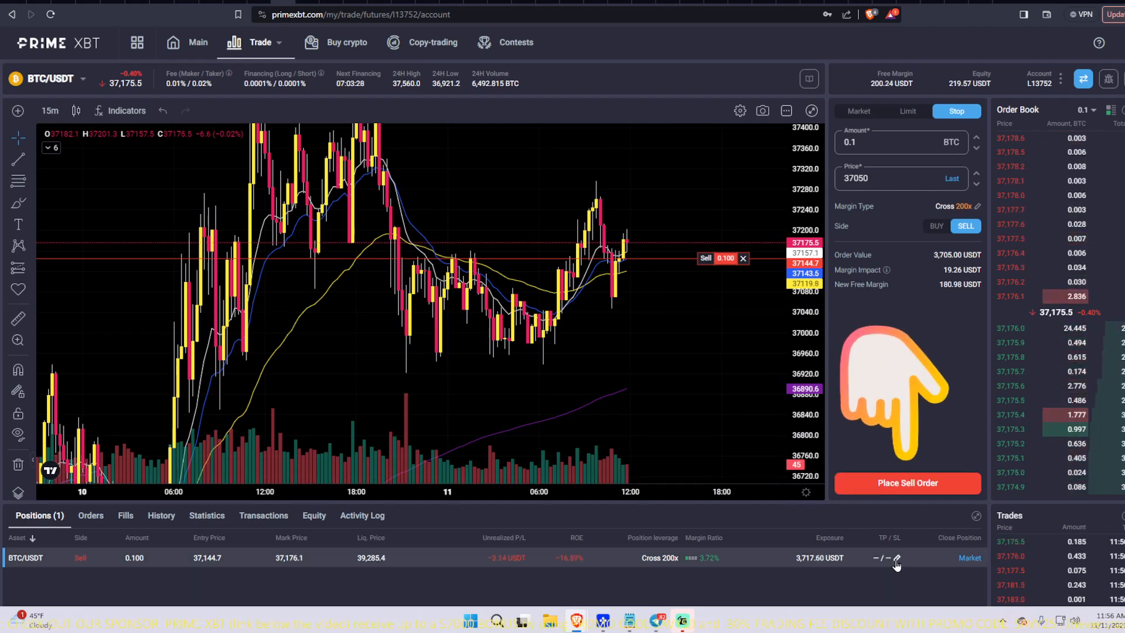
Open the BTC/USDT position's TP/SL dialog and visit the Take Profit and Stop Loss price fields.
left_click(896, 558)
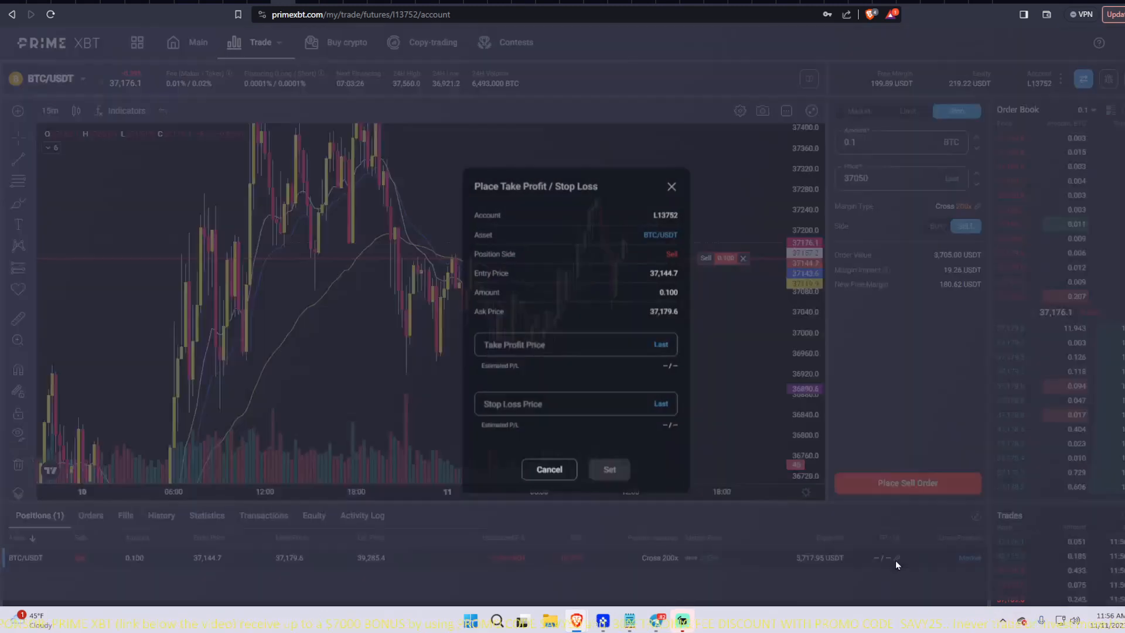
left_click(587, 345)
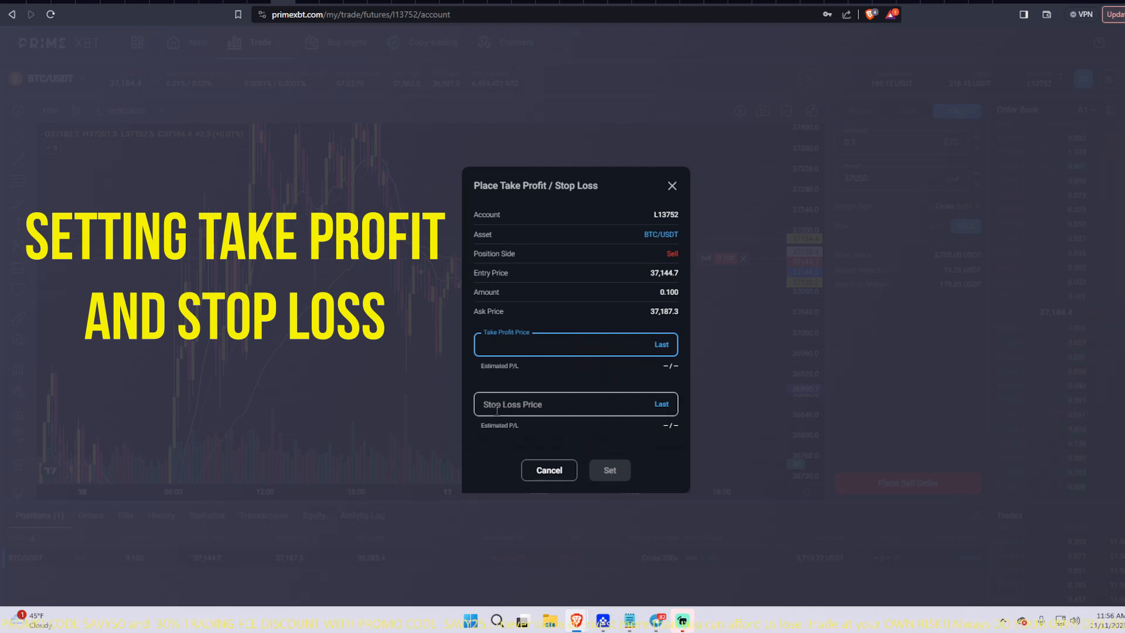
left_click(575, 344)
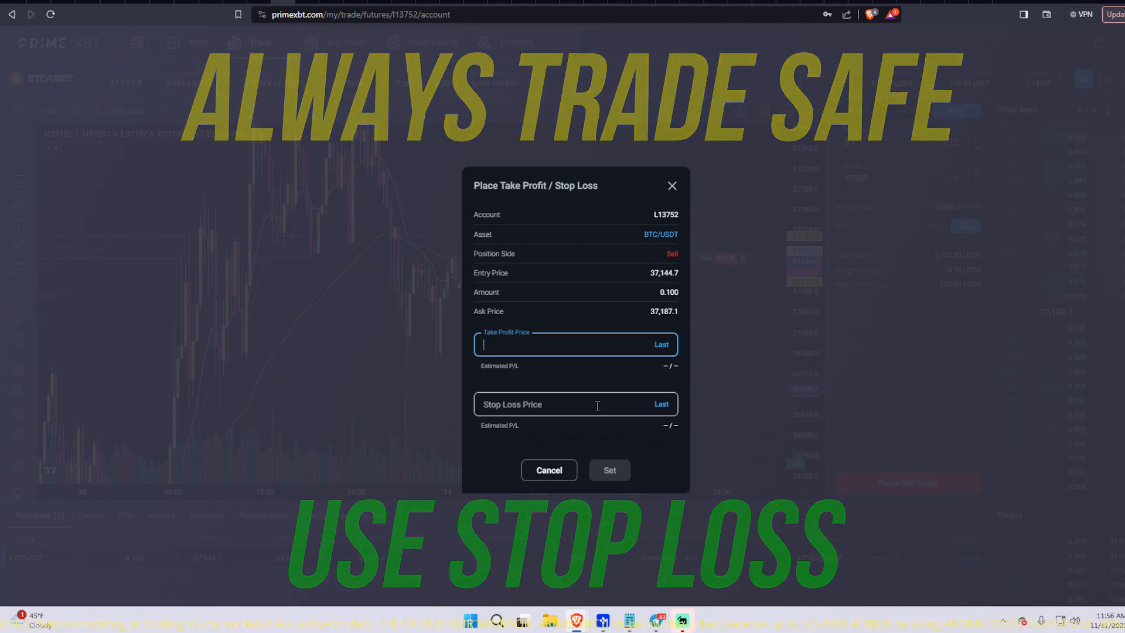
left_click(549, 470)
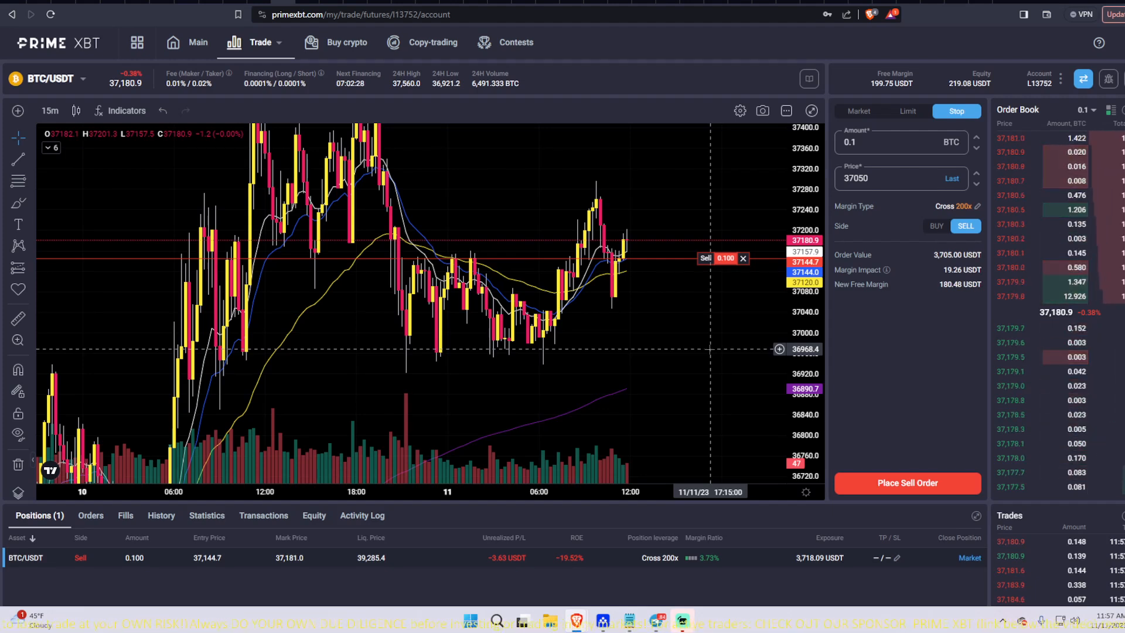
mouse_move(664, 315)
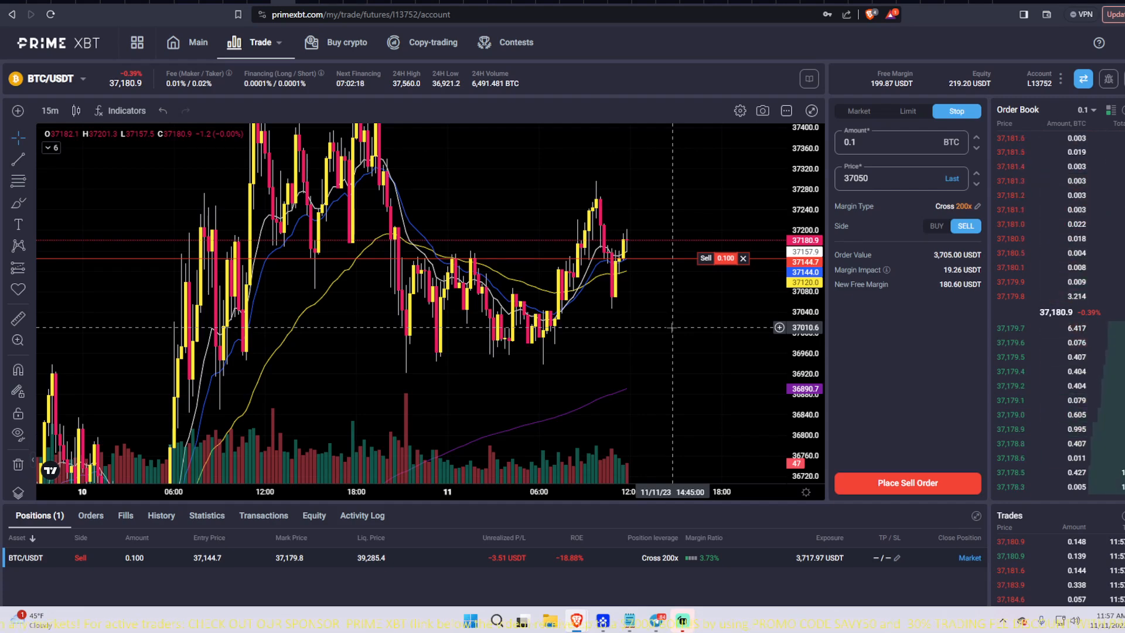
mouse_move(721, 215)
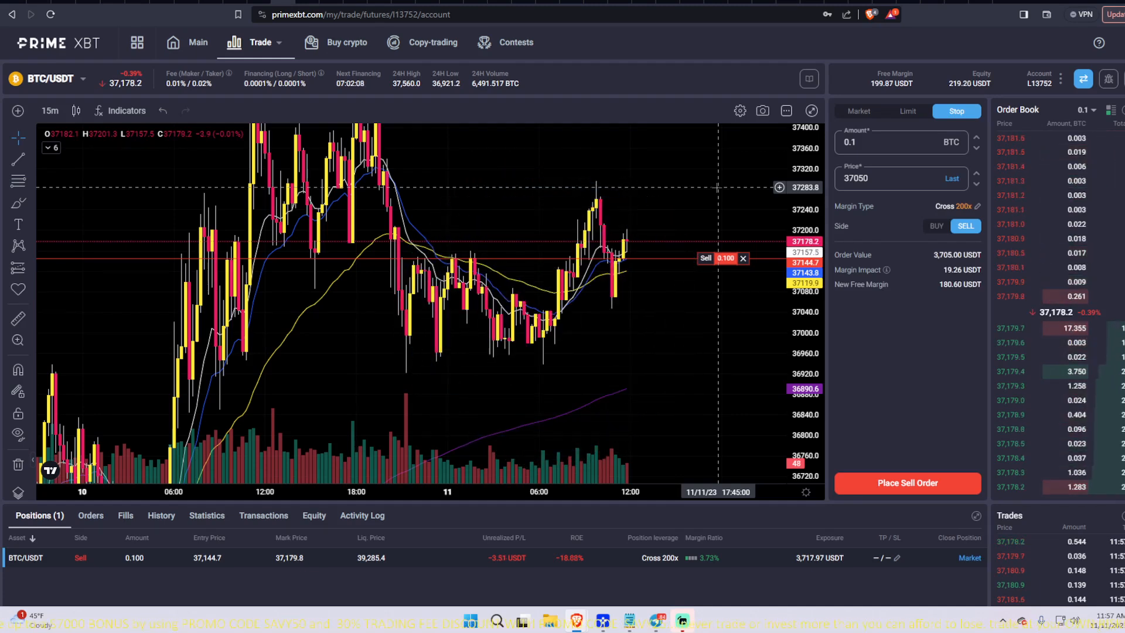
mouse_move(651, 168)
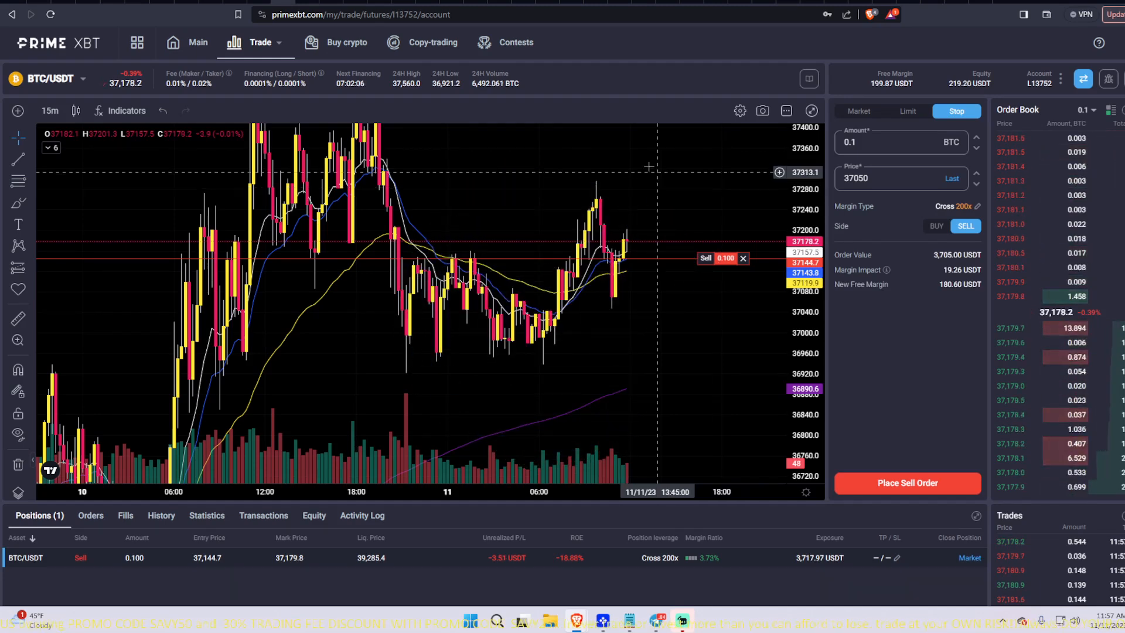
Open the Trade menu showing Global Markets and Crypto Futures accounts.
left_click(260, 42)
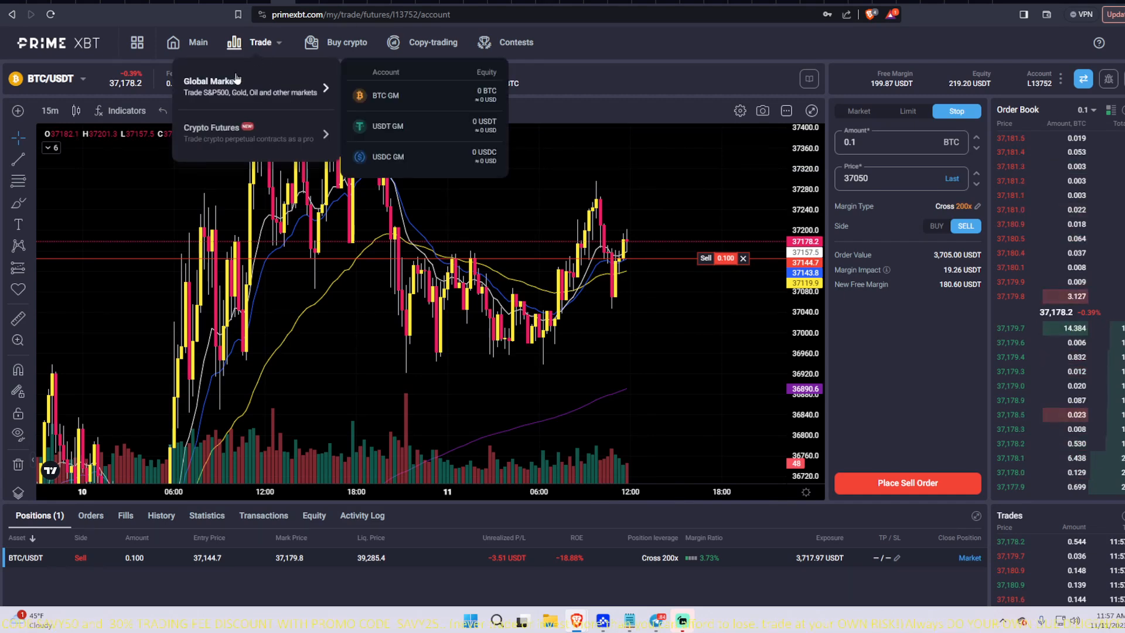